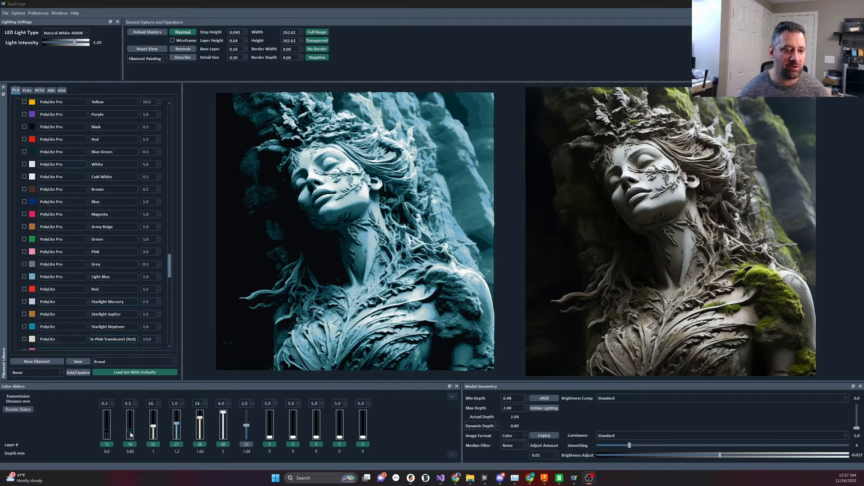
Lower the second filament change from layer 14 to layer 13 (0.64 mm)
{"action": "left_click_drag", "start_coordinate": [130, 419], "coordinate": [129, 427]}
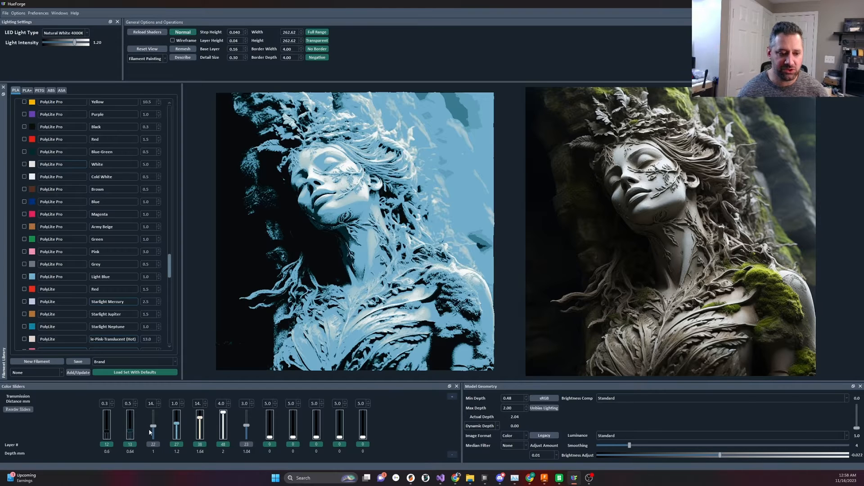
Compare several heights for the second filament change, settling near layer 15 (0.72 mm)
{"action": "left_click_drag", "start_coordinate": [129, 427], "coordinate": [129, 421]}
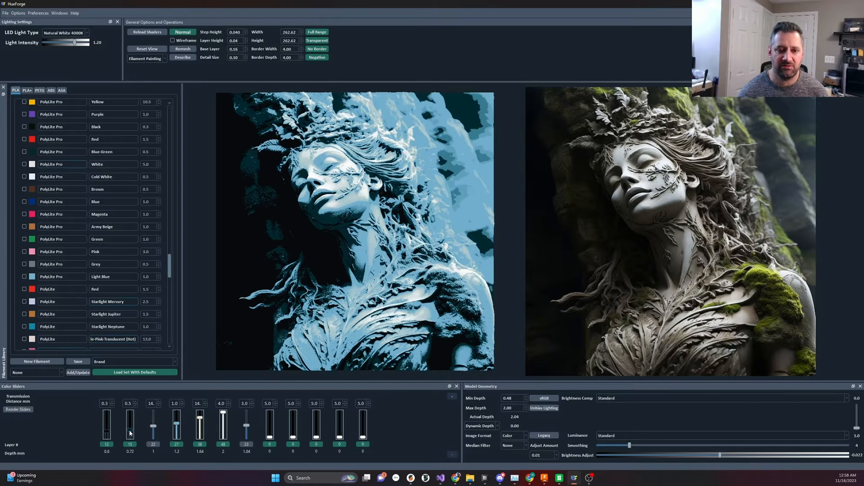
{"action": "left_click_drag", "start_coordinate": [130, 427], "coordinate": [130, 419]}
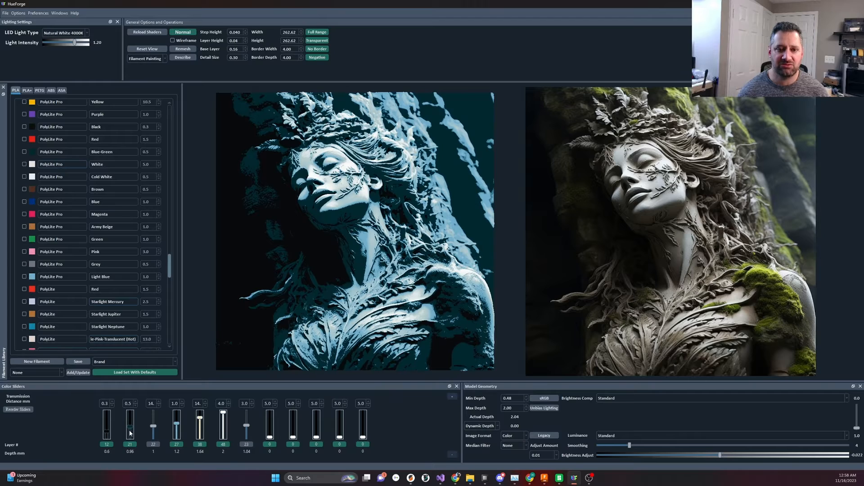
{"action": "left_click_drag", "start_coordinate": [130, 422], "coordinate": [129, 429]}
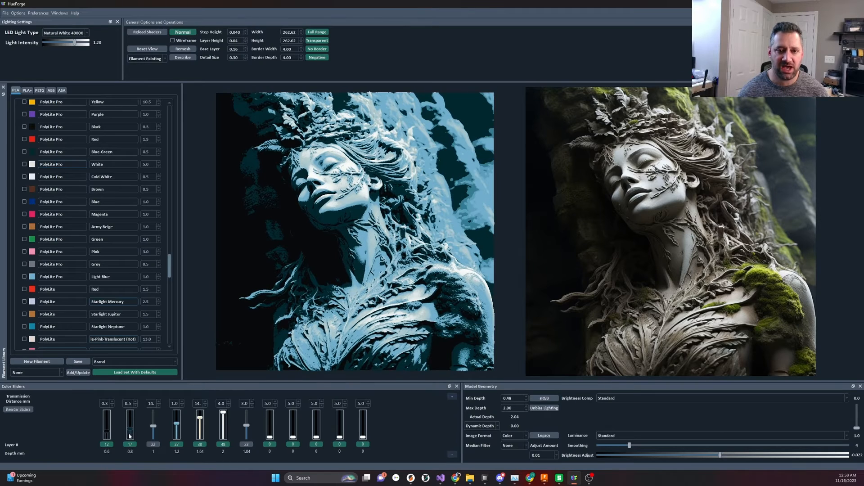
{"action": "left_click_drag", "start_coordinate": [130, 419], "coordinate": [129, 424]}
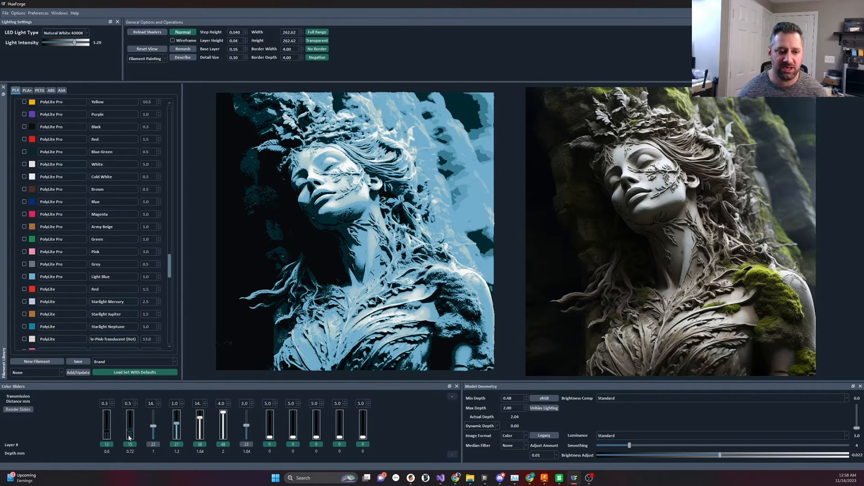
{"action": "left_click_drag", "start_coordinate": [130, 422], "coordinate": [130, 427]}
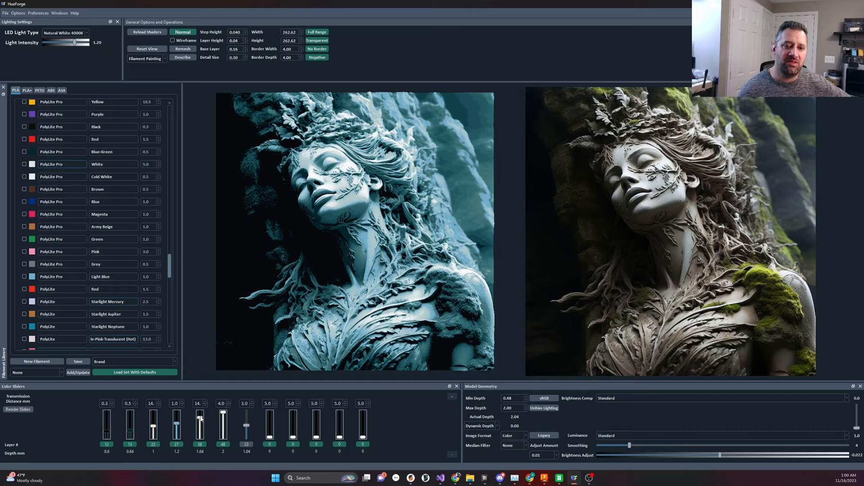
Test the fifth filament change between 1.48 and 1.96 mm, settling at 1.68 mm
{"action": "left_click_drag", "start_coordinate": [200, 418], "coordinate": [200, 413]}
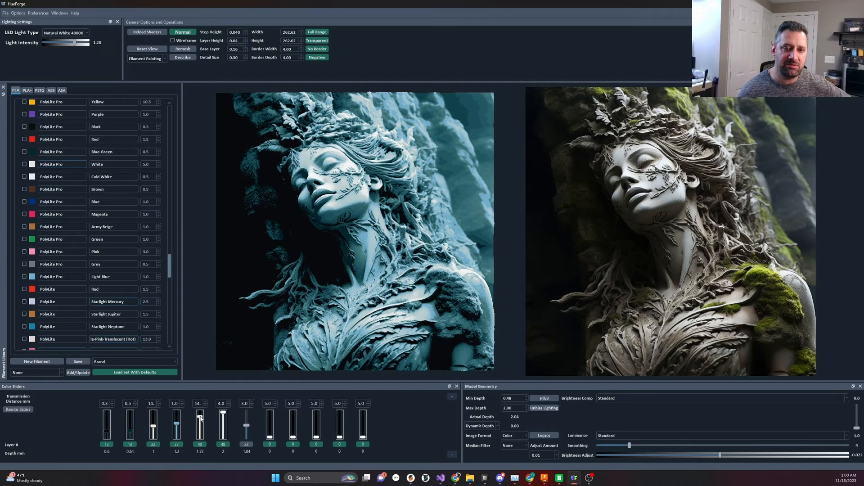
{"action": "left_click_drag", "start_coordinate": [200, 416], "coordinate": [199, 412]}
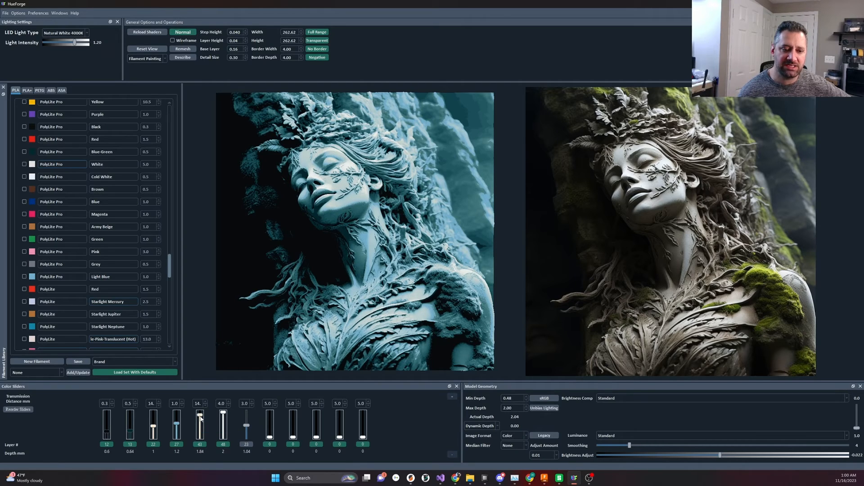
{"action": "left_click_drag", "start_coordinate": [199, 419], "coordinate": [200, 412]}
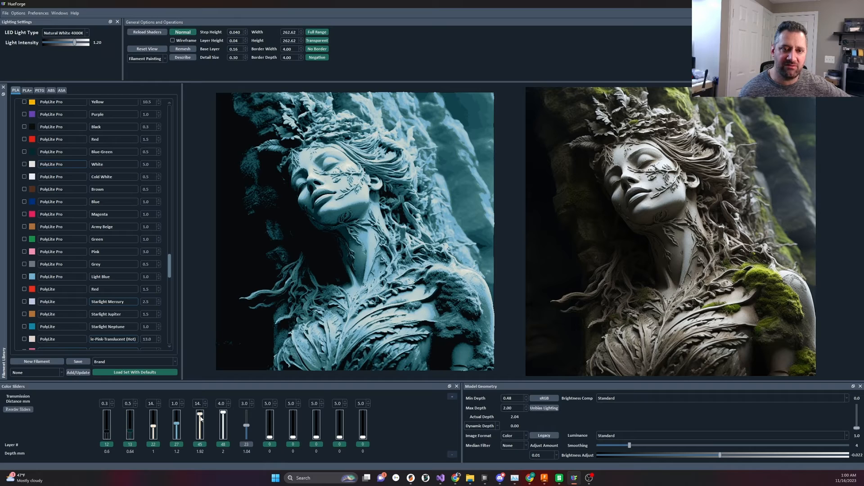
{"action": "left_click_drag", "start_coordinate": [199, 414], "coordinate": [199, 427]}
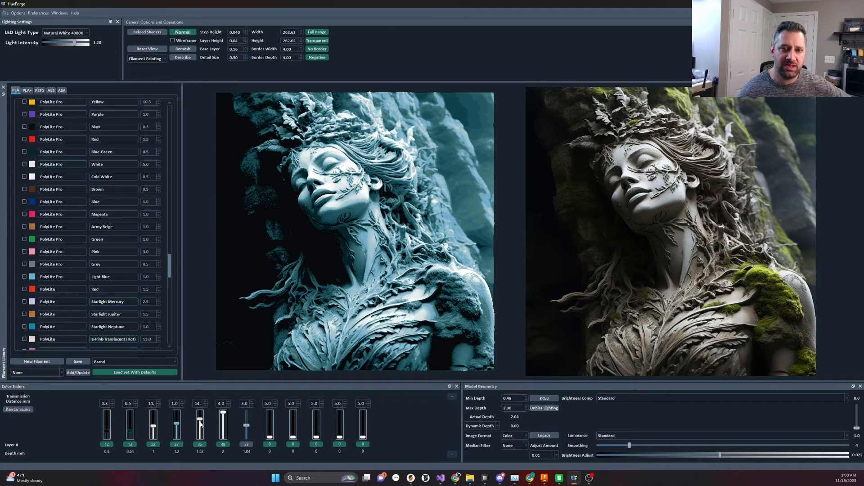
{"action": "left_click_drag", "start_coordinate": [199, 419], "coordinate": [200, 424]}
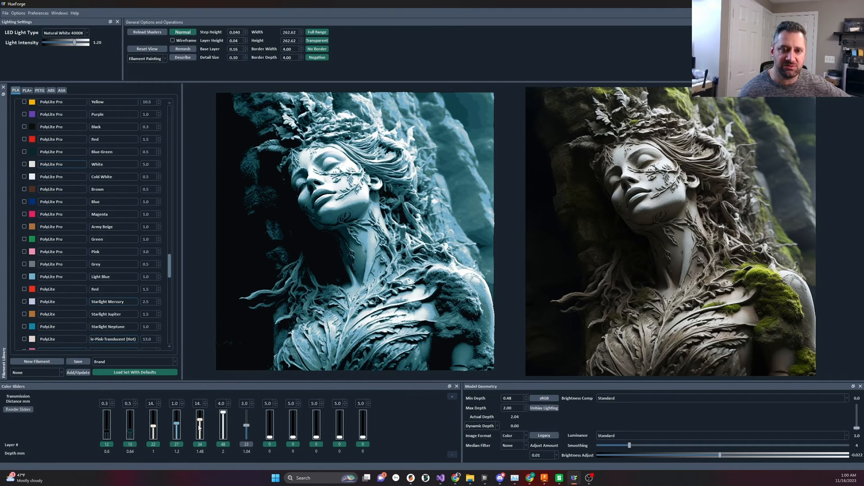
{"action": "left_click_drag", "start_coordinate": [199, 419], "coordinate": [199, 429]}
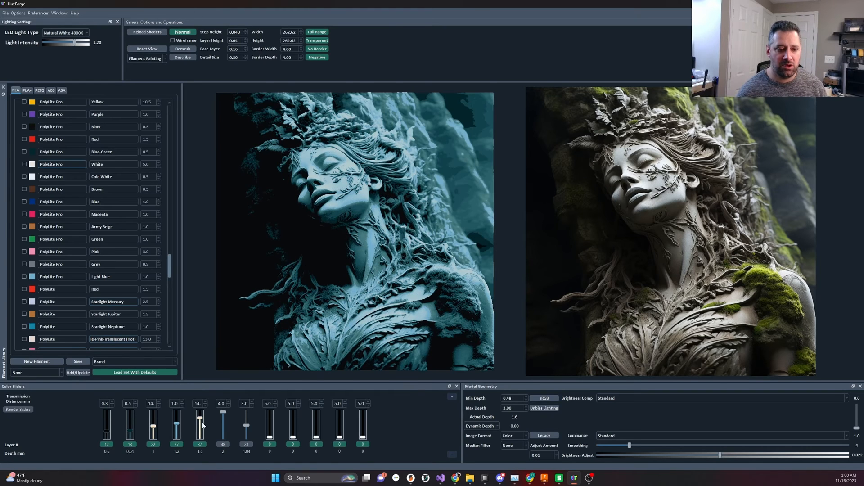
{"action": "left_click_drag", "start_coordinate": [200, 427], "coordinate": [199, 415]}
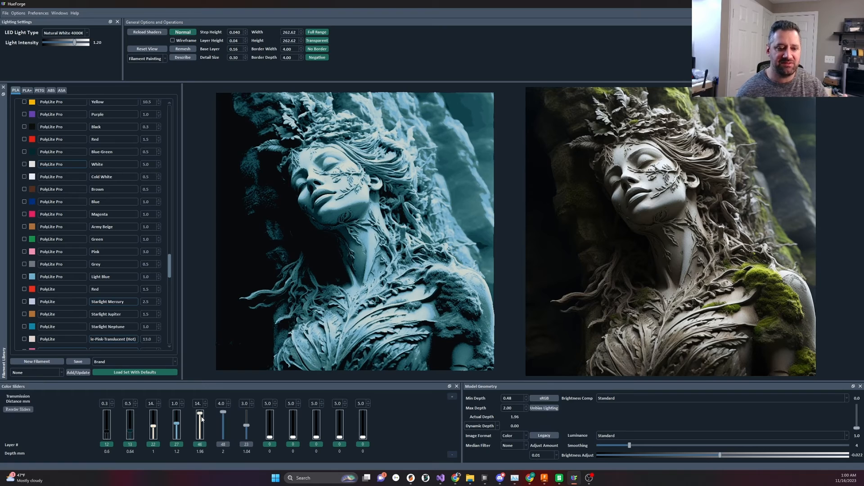
{"action": "left_click_drag", "start_coordinate": [199, 414], "coordinate": [200, 425]}
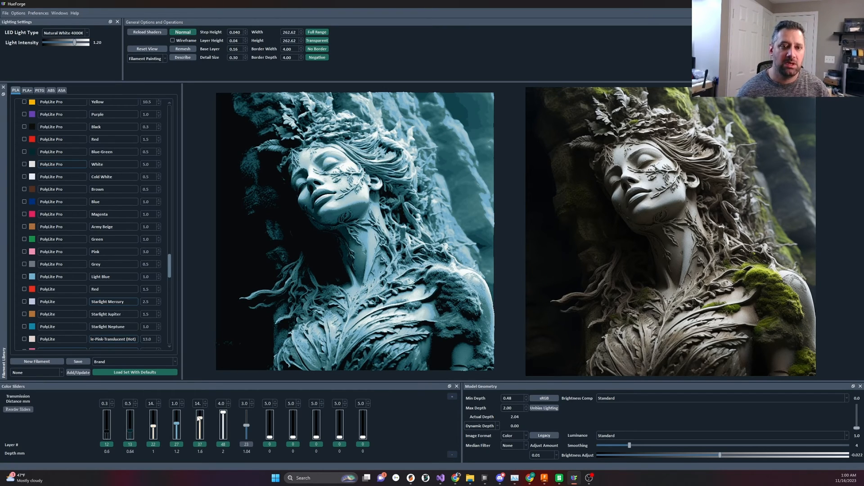
{"action": "left_click_drag", "start_coordinate": [199, 416], "coordinate": [200, 412]}
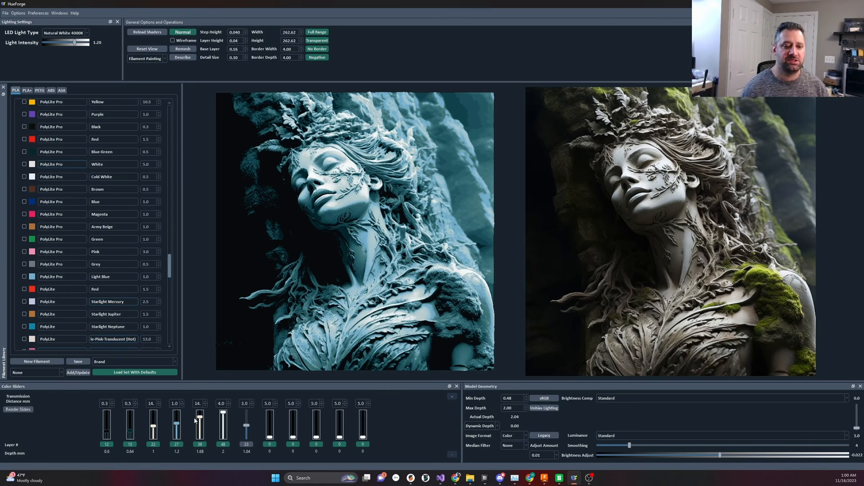